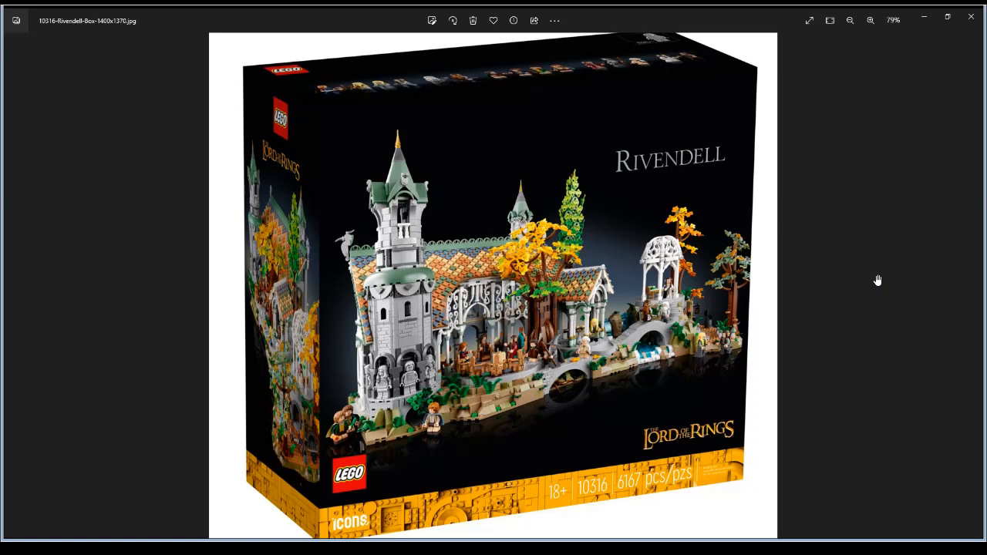
mouse_move(651, 256)
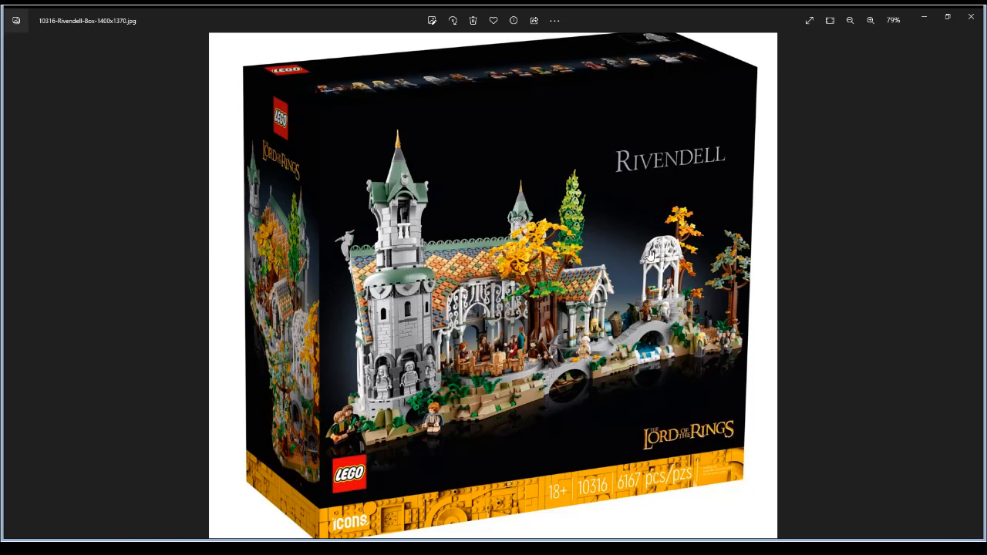
mouse_move(743, 372)
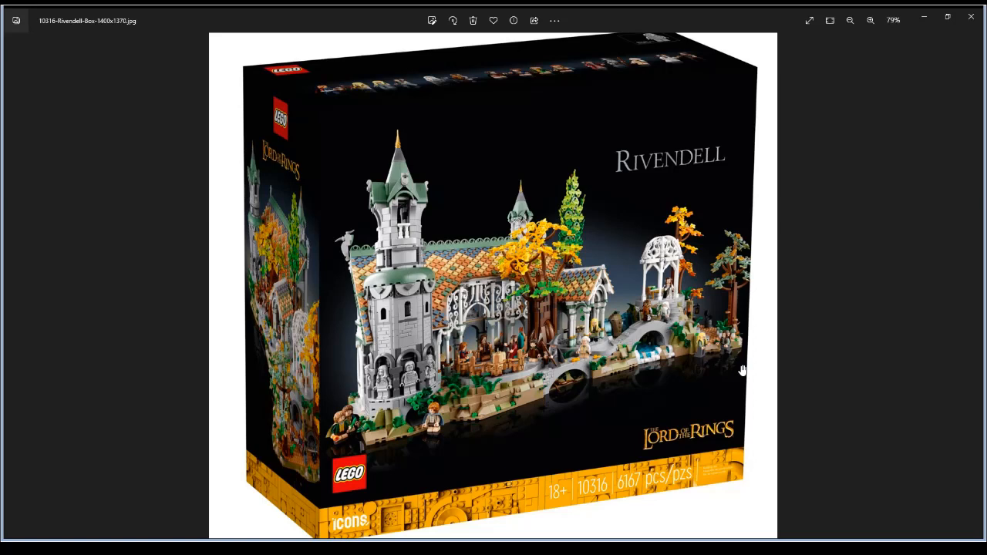
mouse_move(980, 299)
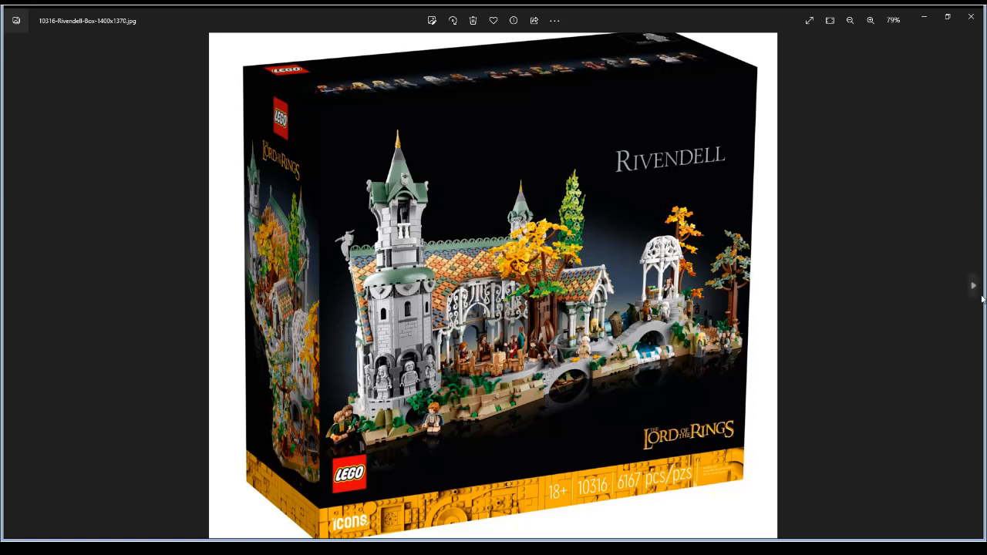
mouse_move(972, 290)
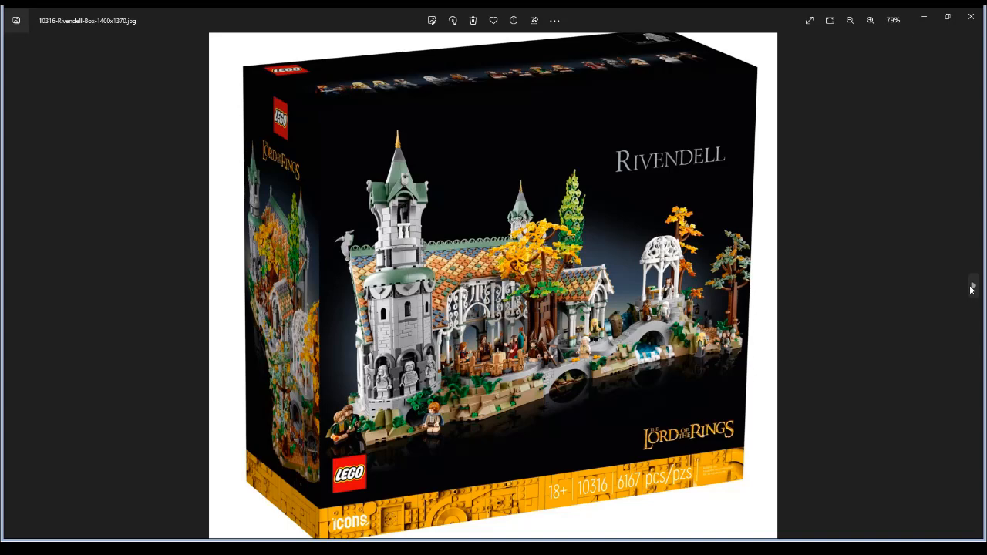
Advance to the next photo, showing the back of the Rivendell box
left_click(972, 285)
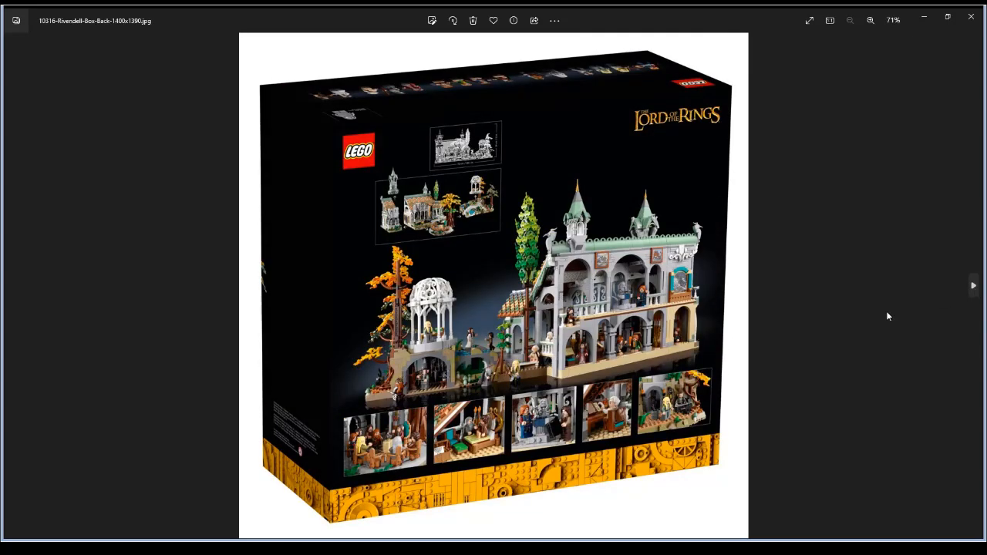
mouse_move(747, 351)
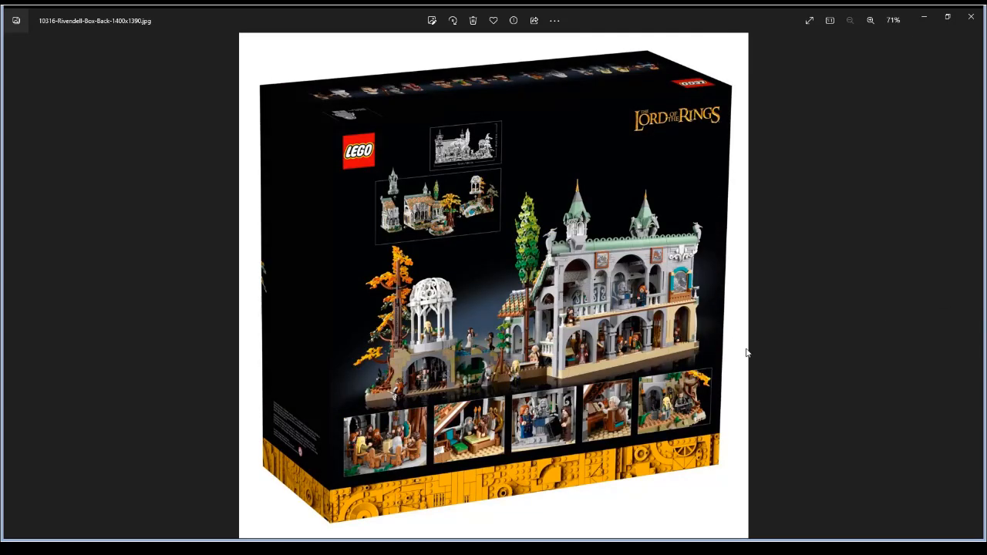
mouse_move(463, 238)
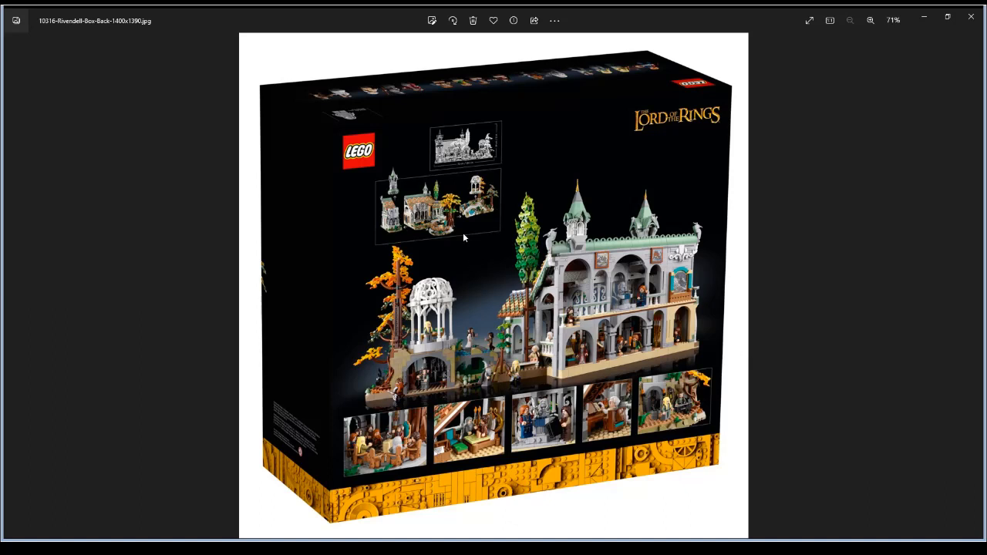
mouse_move(963, 393)
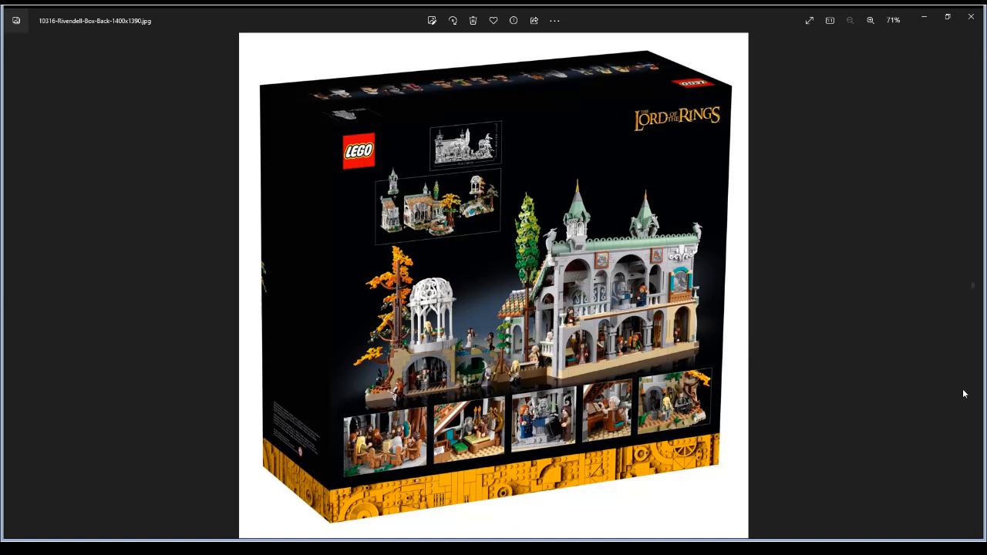
mouse_move(974, 287)
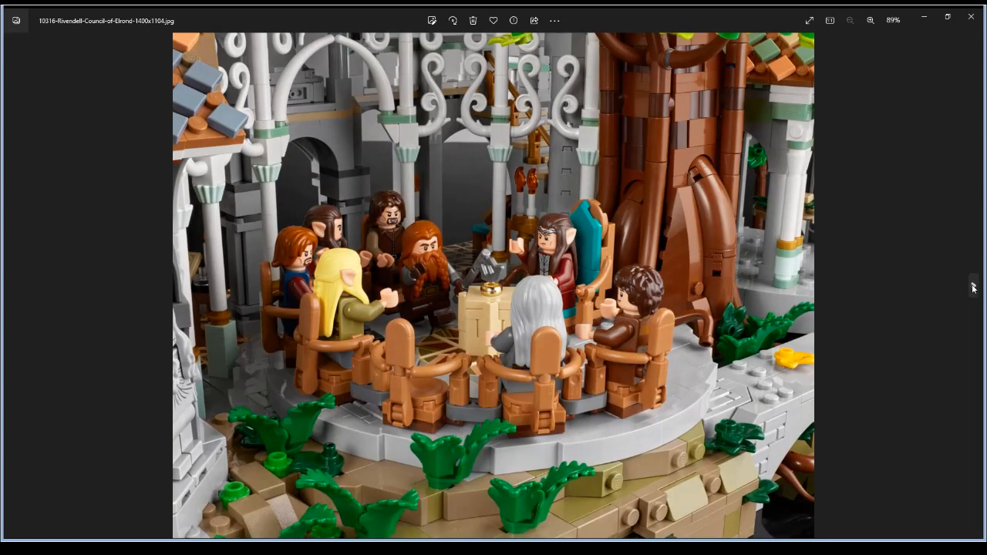
left_click(973, 285)
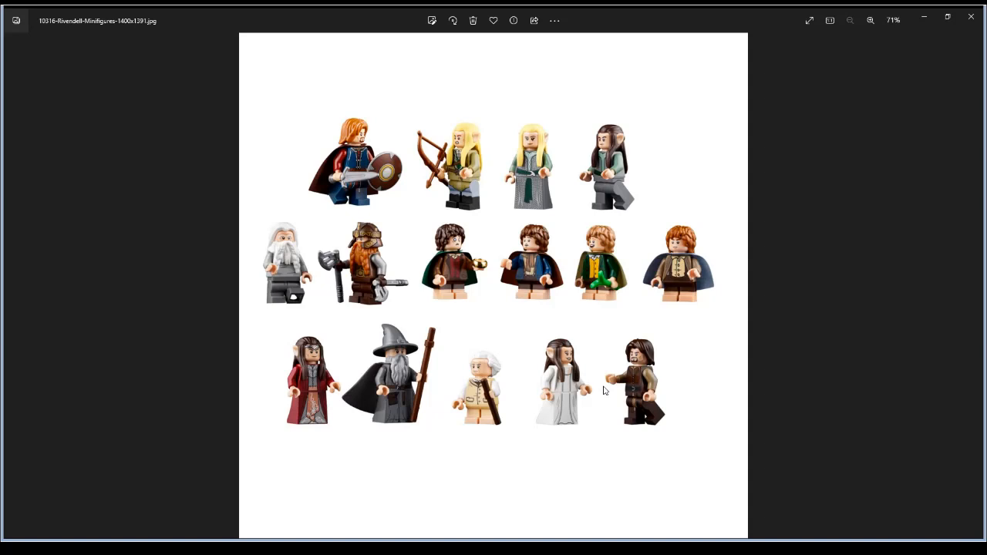
mouse_move(491, 427)
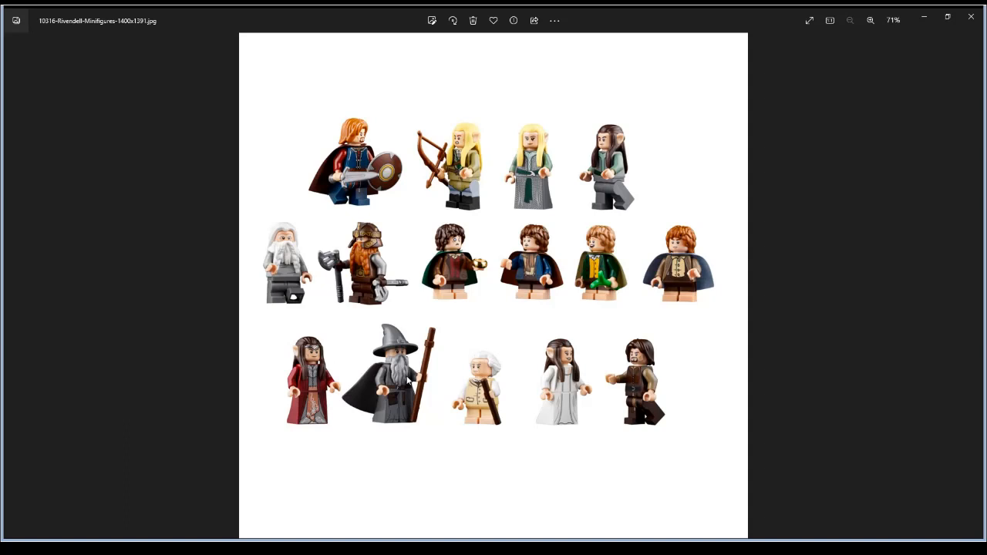
mouse_move(522, 457)
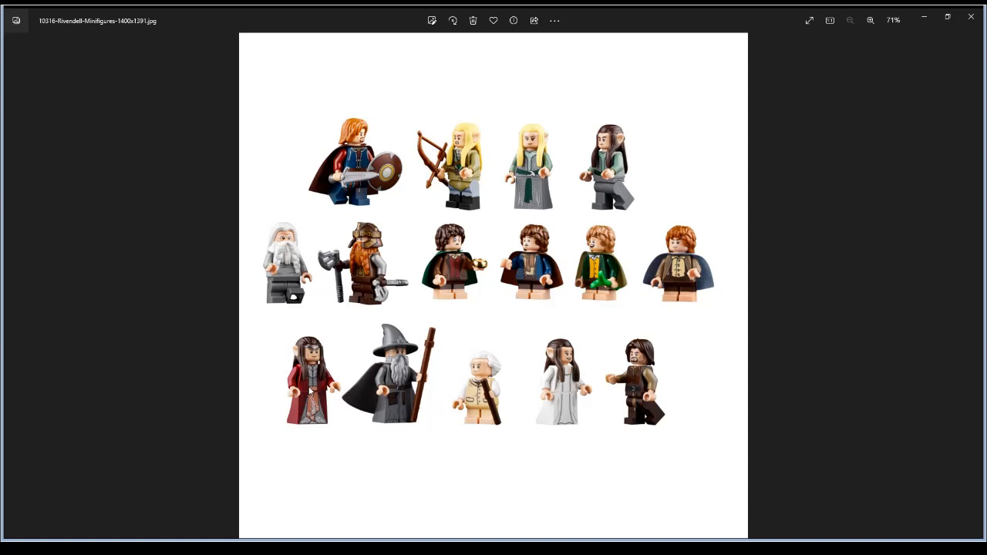
mouse_move(596, 363)
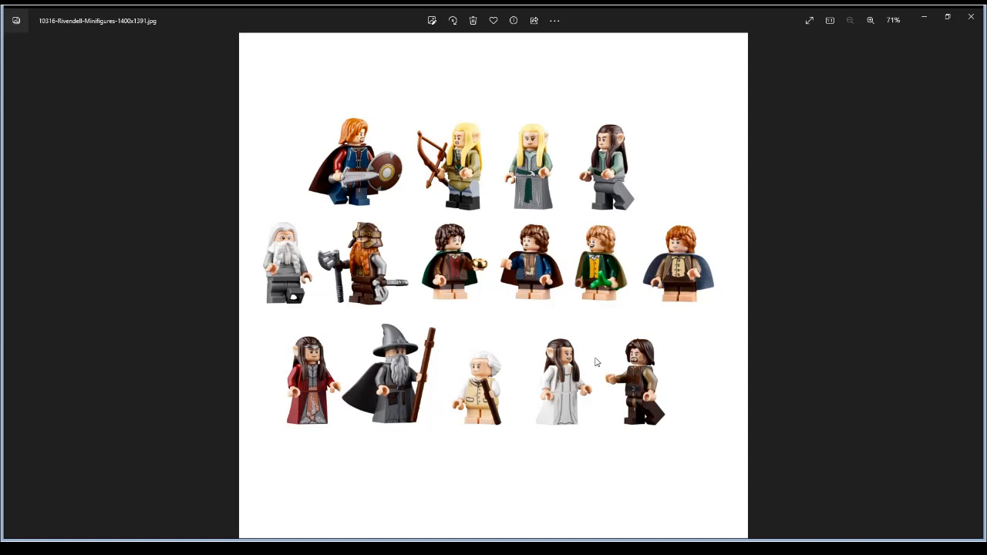
mouse_move(565, 413)
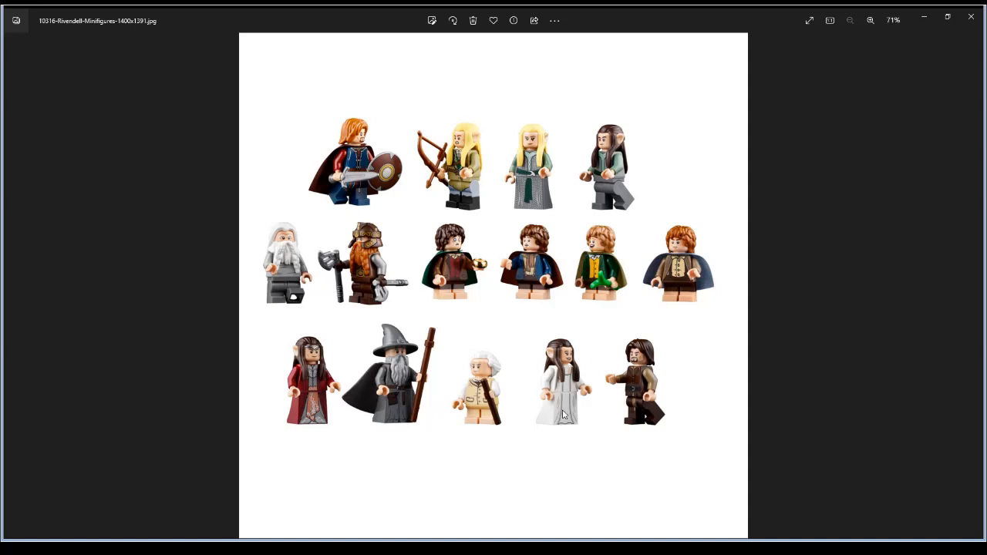
mouse_move(496, 409)
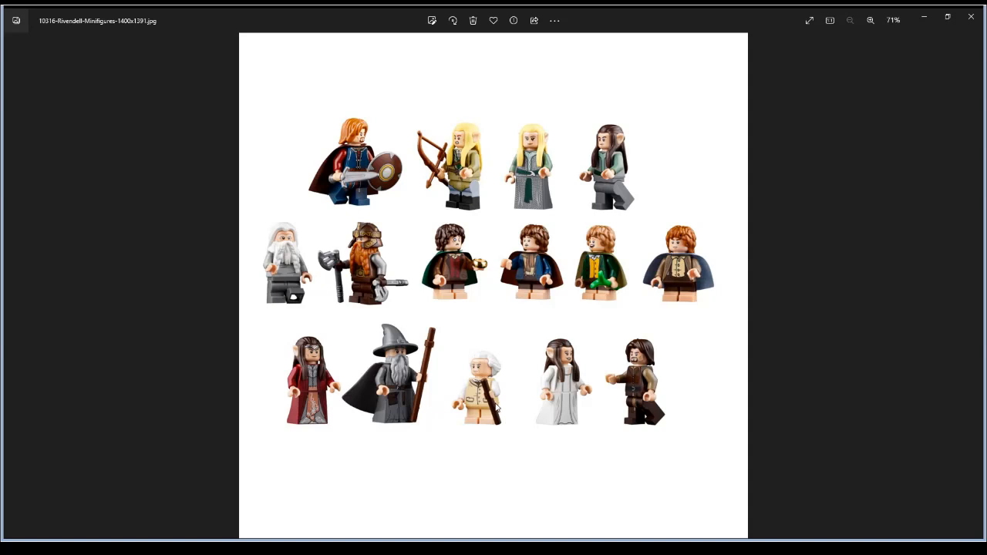
mouse_move(332, 310)
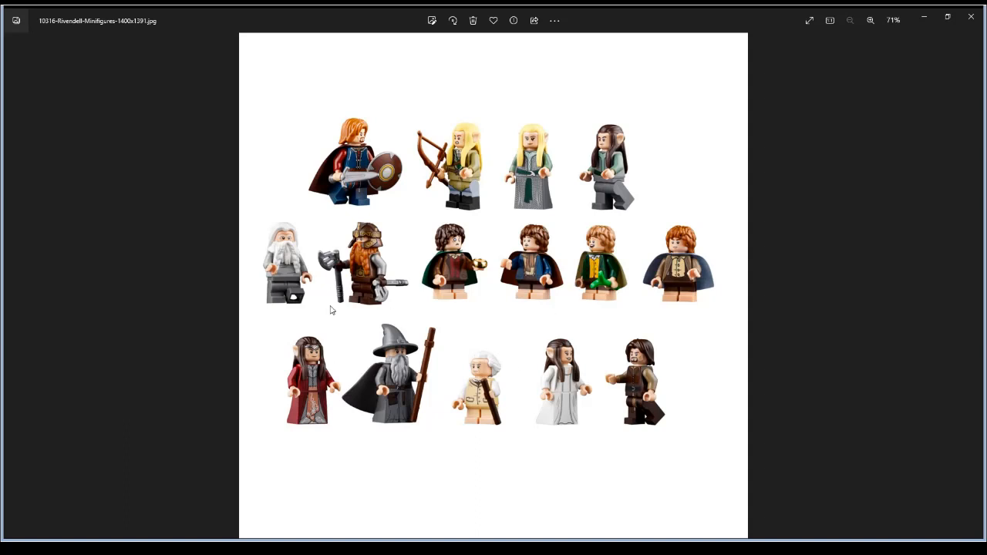
mouse_move(290, 271)
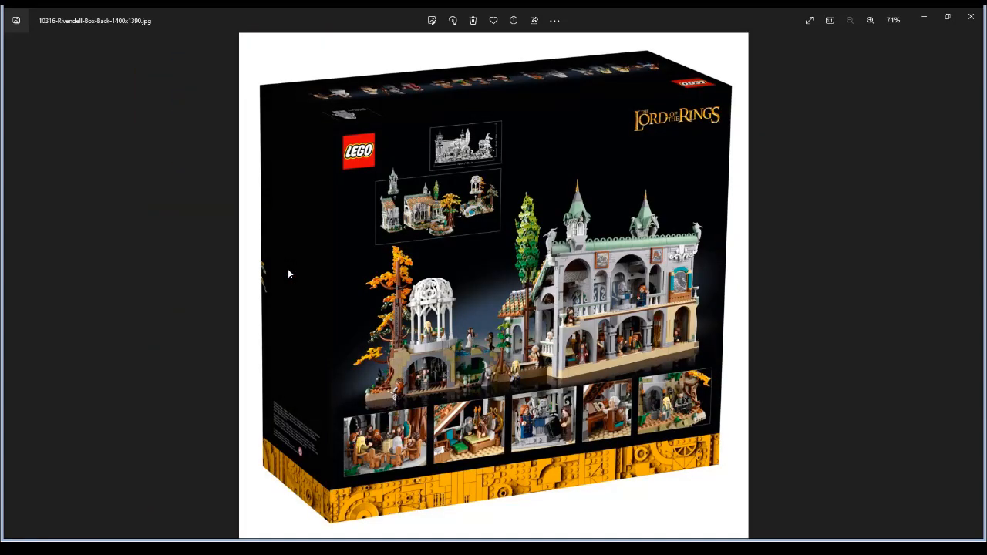
mouse_move(594, 370)
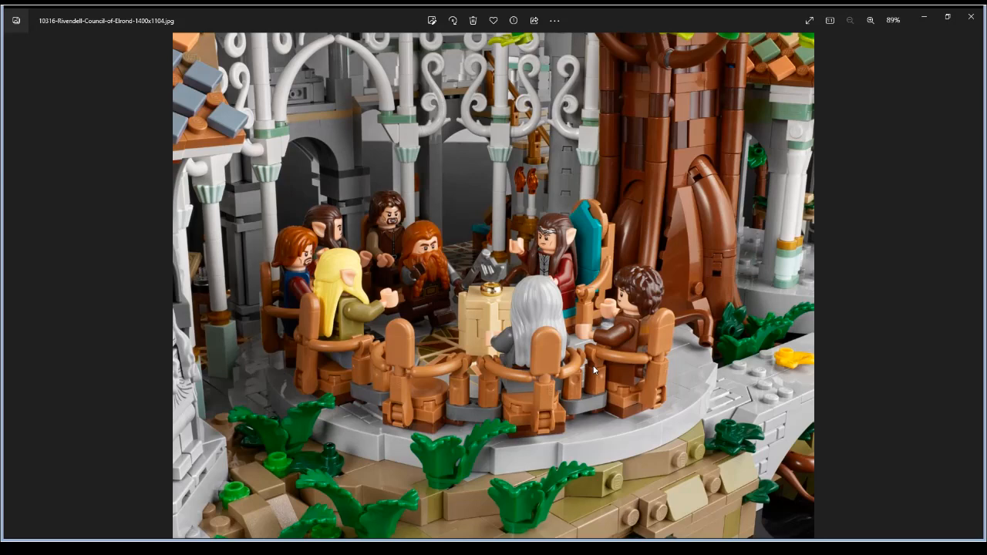
mouse_move(497, 306)
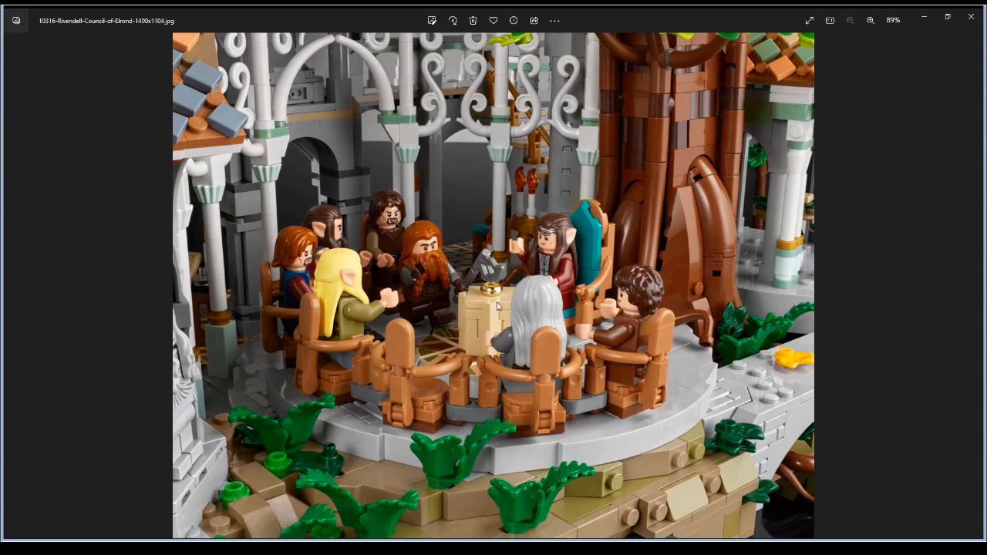
mouse_move(497, 292)
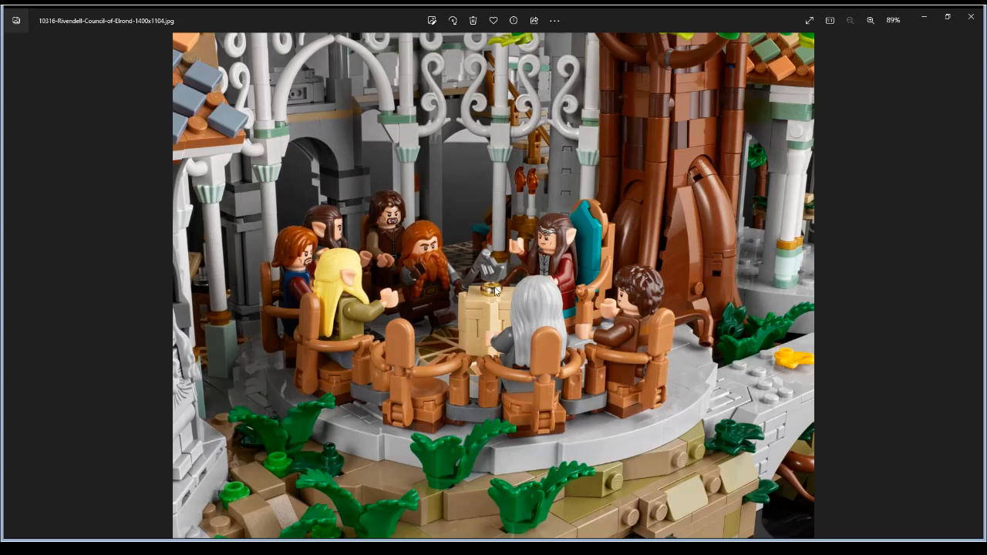
mouse_move(531, 407)
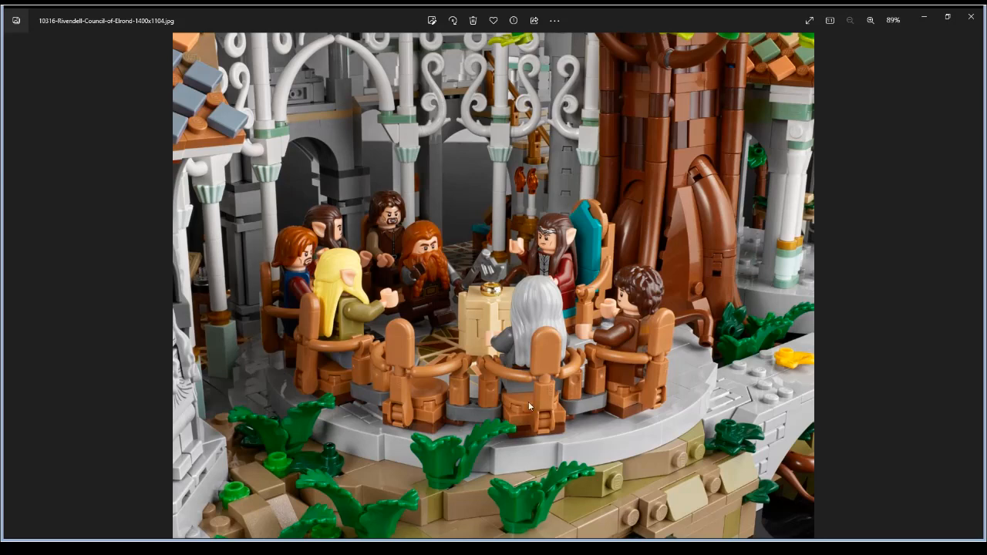
mouse_move(469, 74)
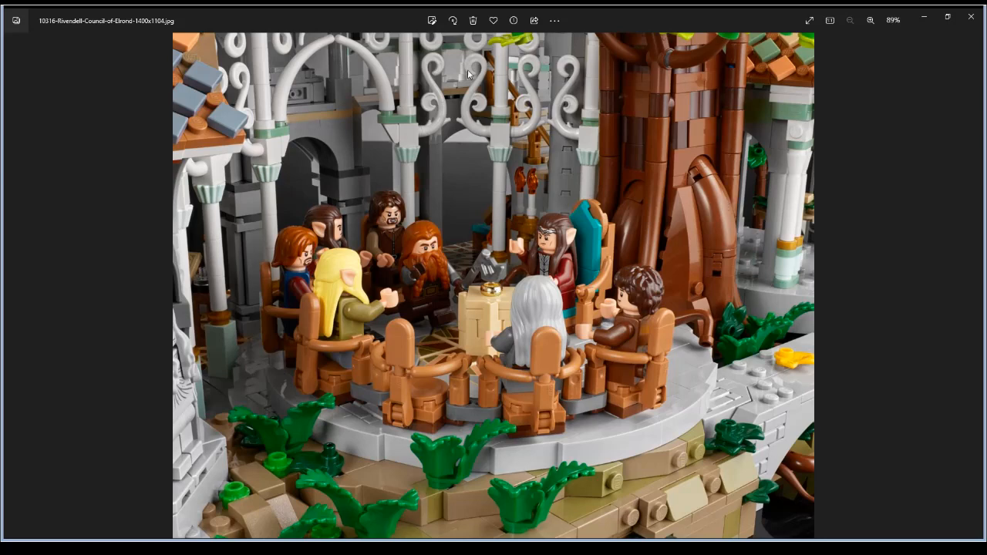
mouse_move(424, 188)
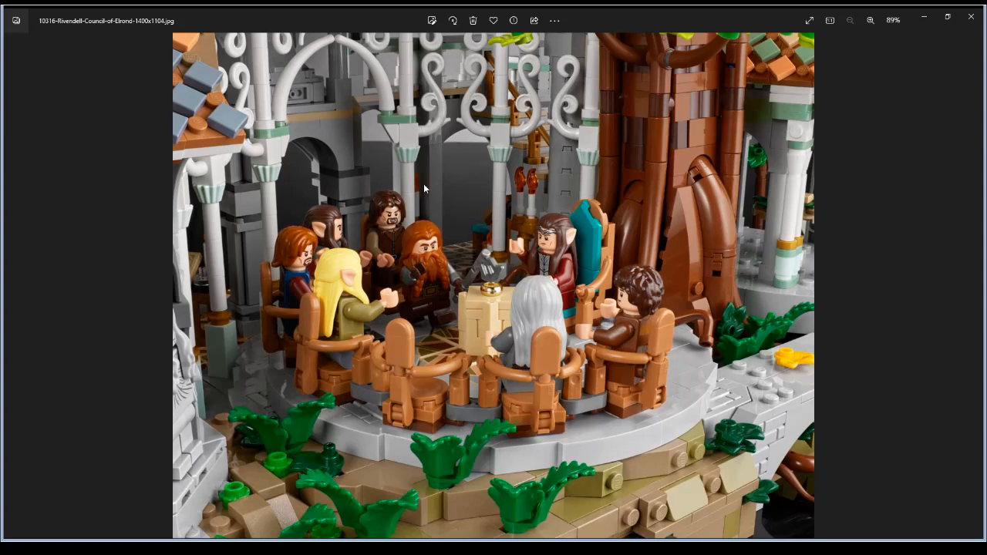
mouse_move(718, 261)
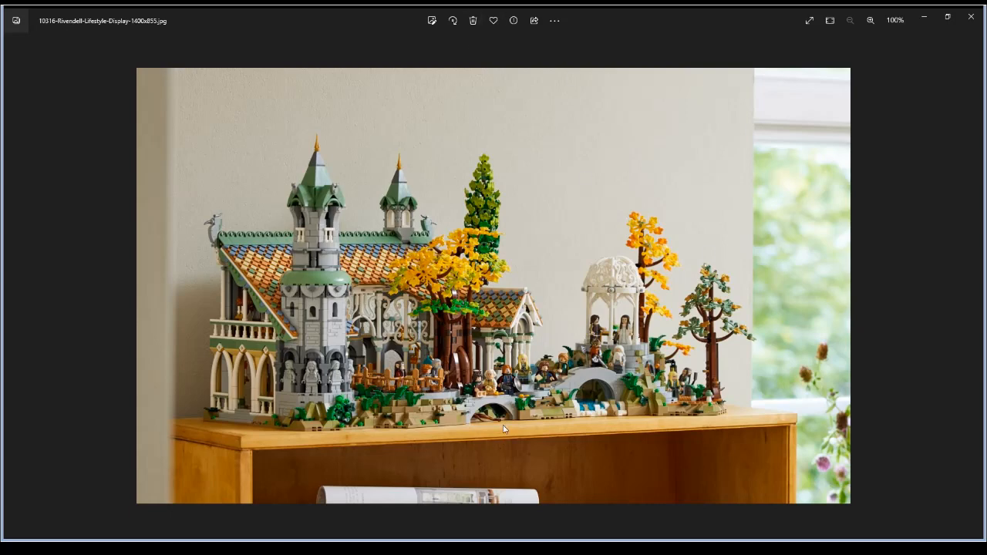
mouse_move(295, 380)
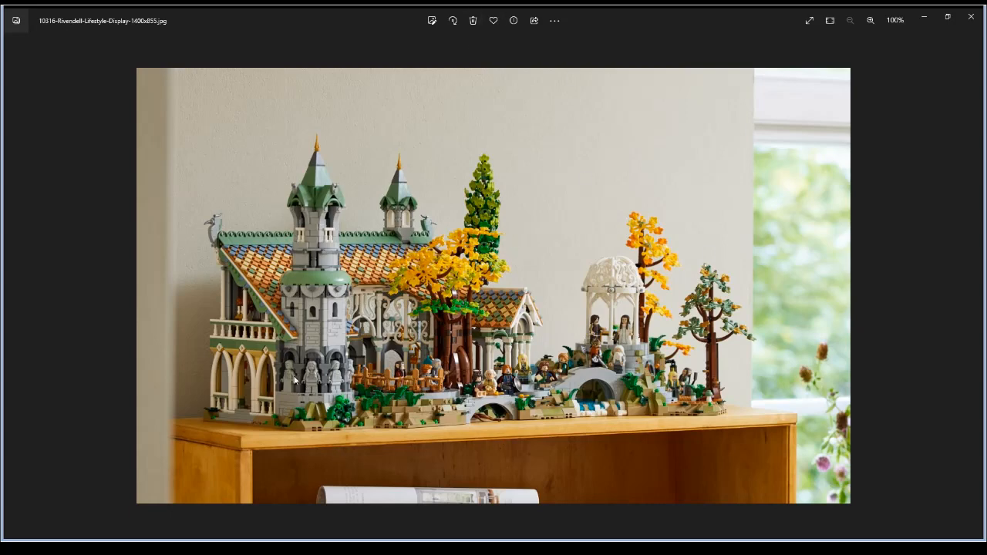
mouse_move(352, 377)
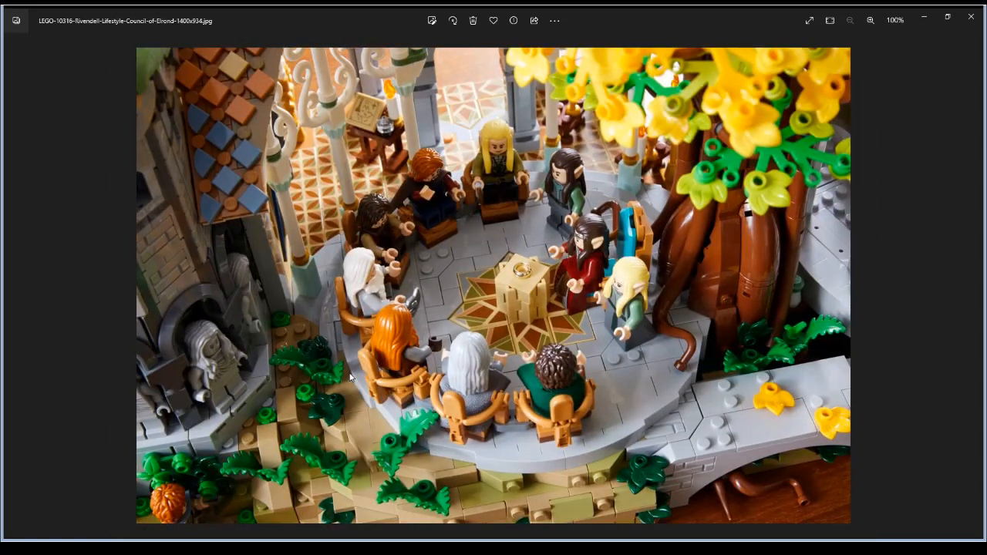
mouse_move(704, 404)
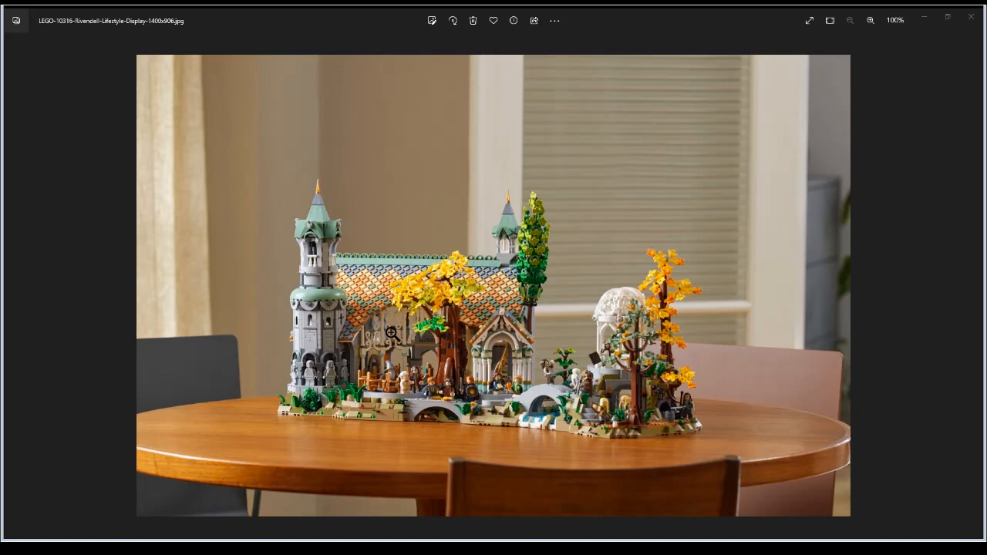
mouse_move(662, 438)
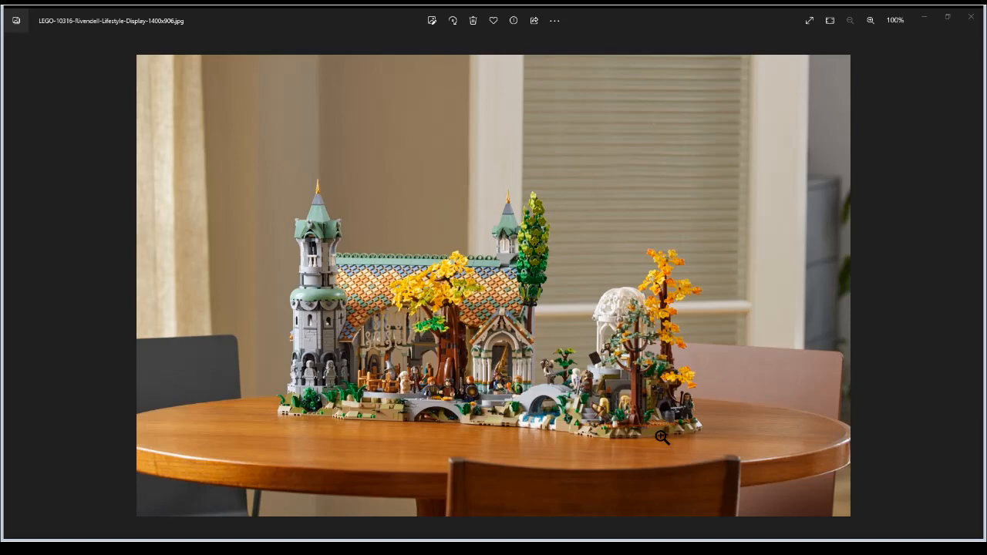
mouse_move(514, 267)
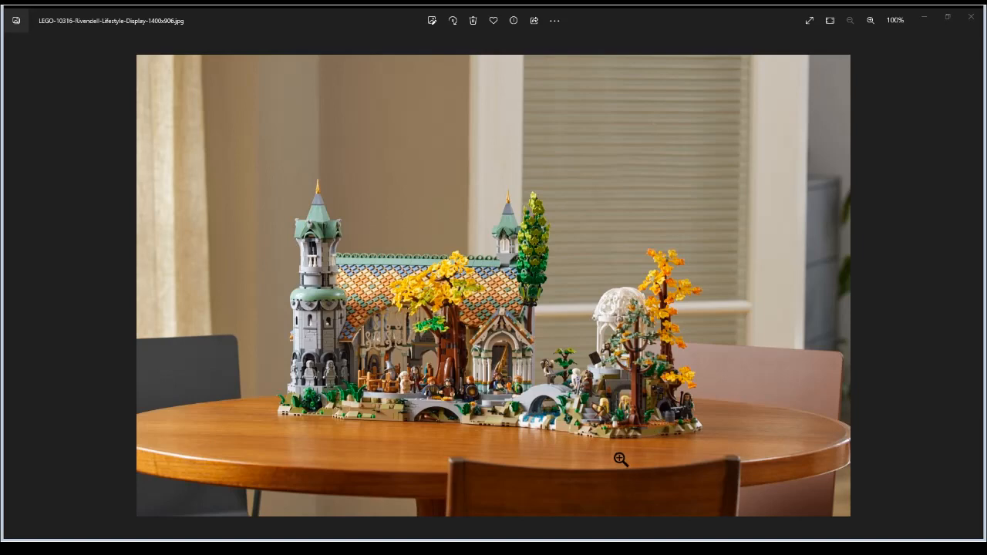
mouse_move(863, 352)
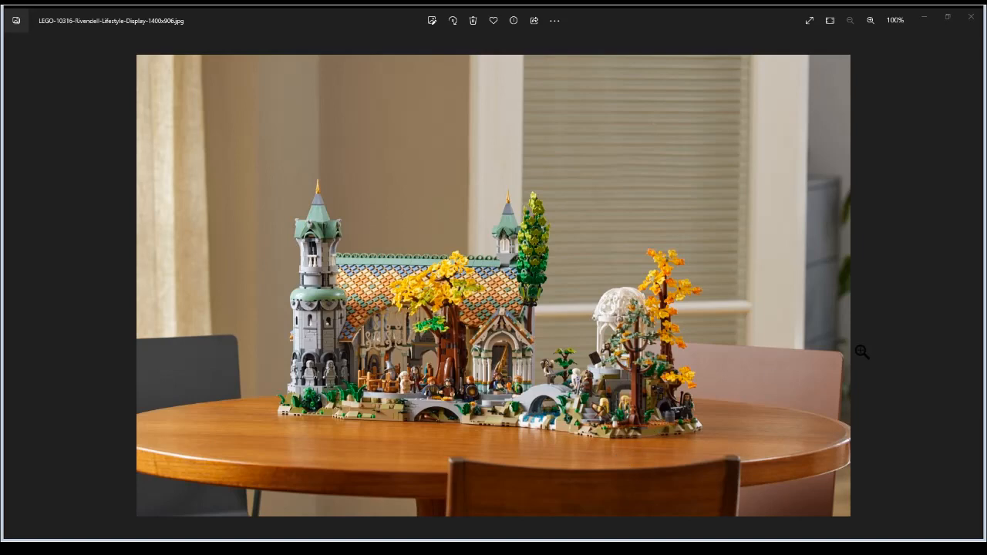
mouse_move(972, 61)
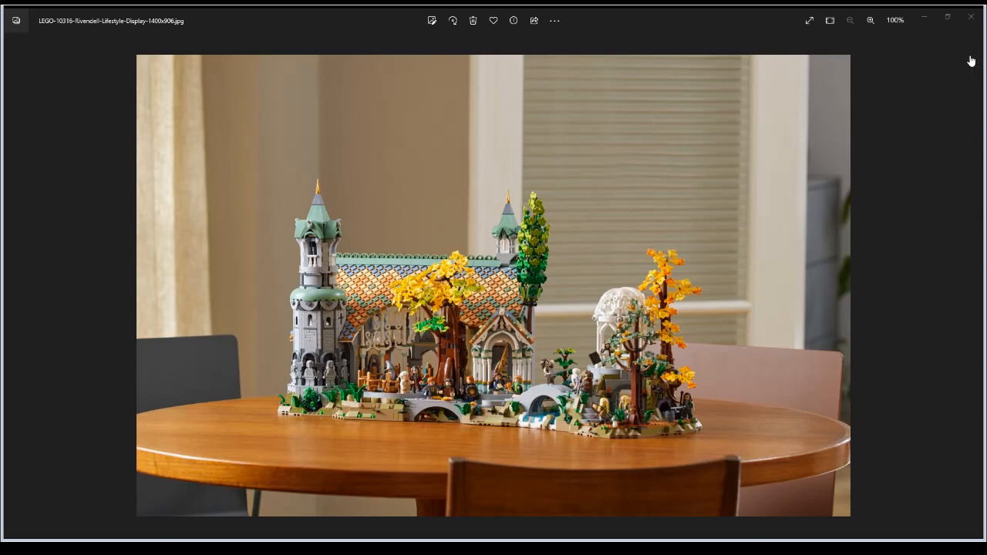
mouse_move(682, 259)
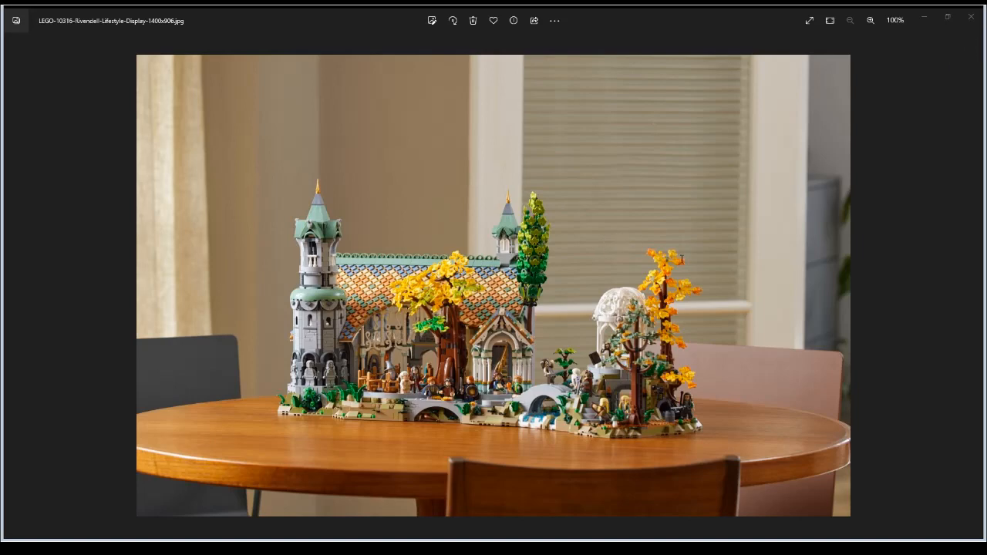
mouse_move(744, 246)
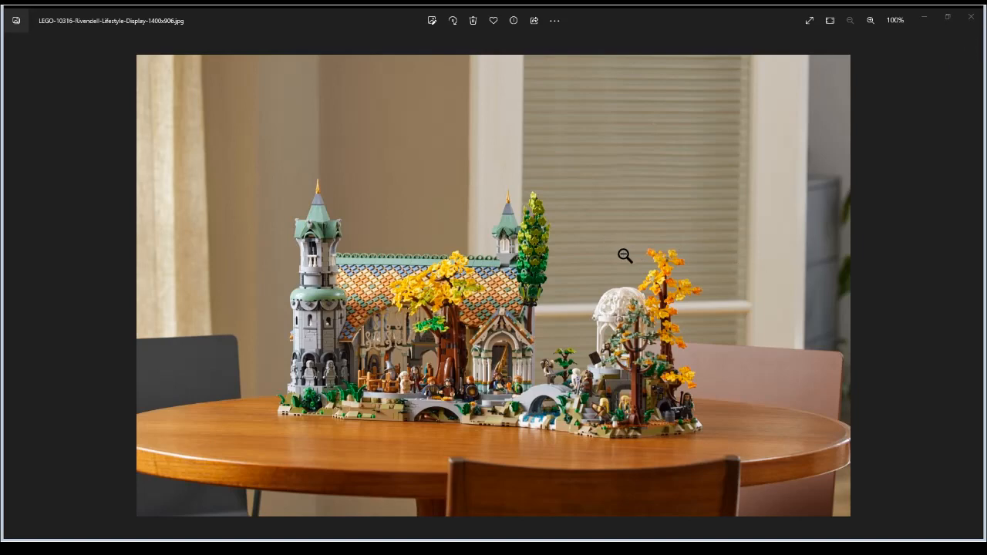
mouse_move(497, 471)
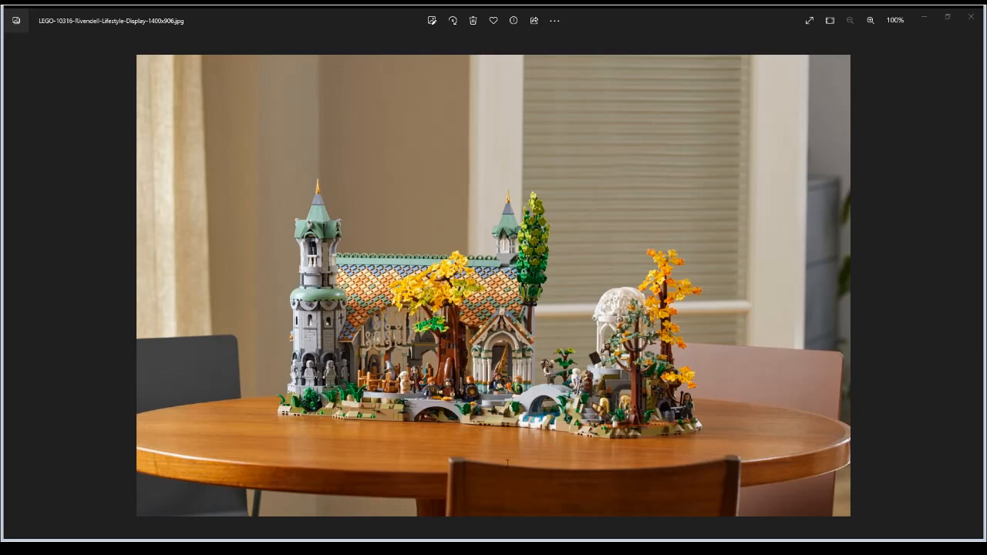
mouse_move(364, 466)
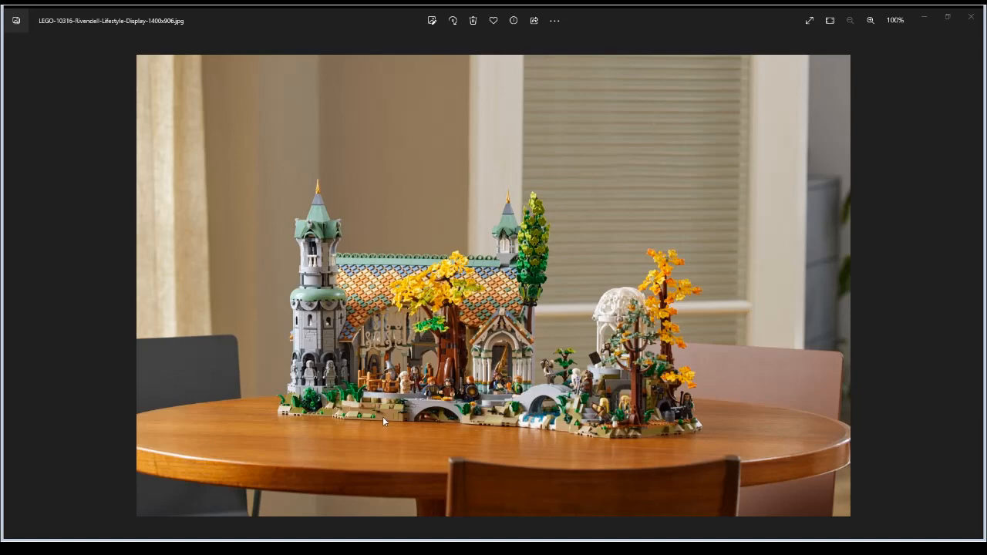
mouse_move(116, 176)
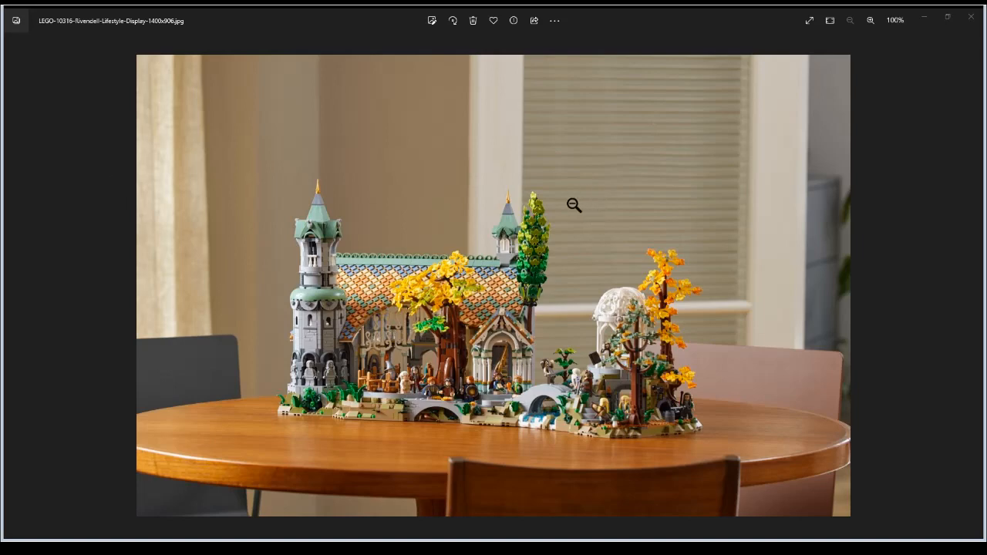
mouse_move(623, 176)
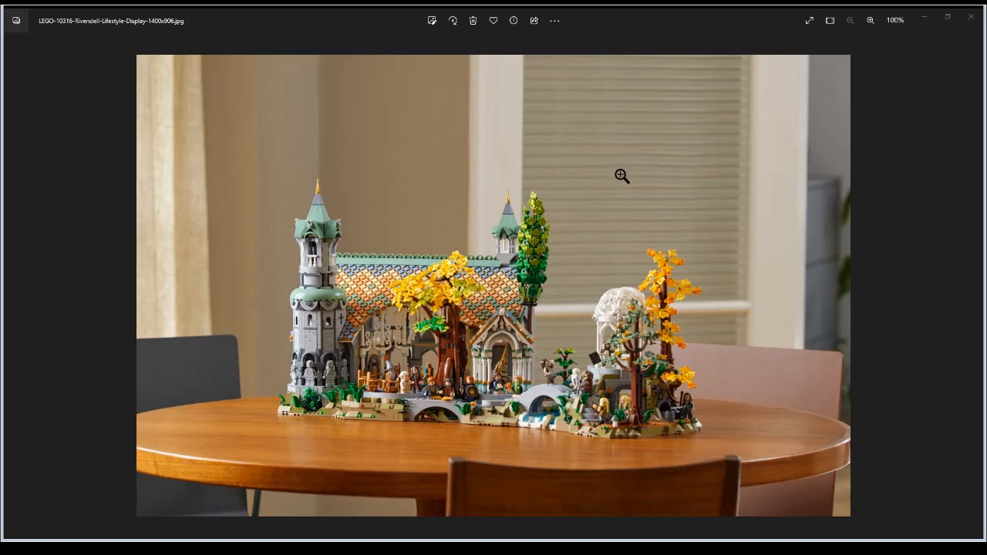
mouse_move(617, 250)
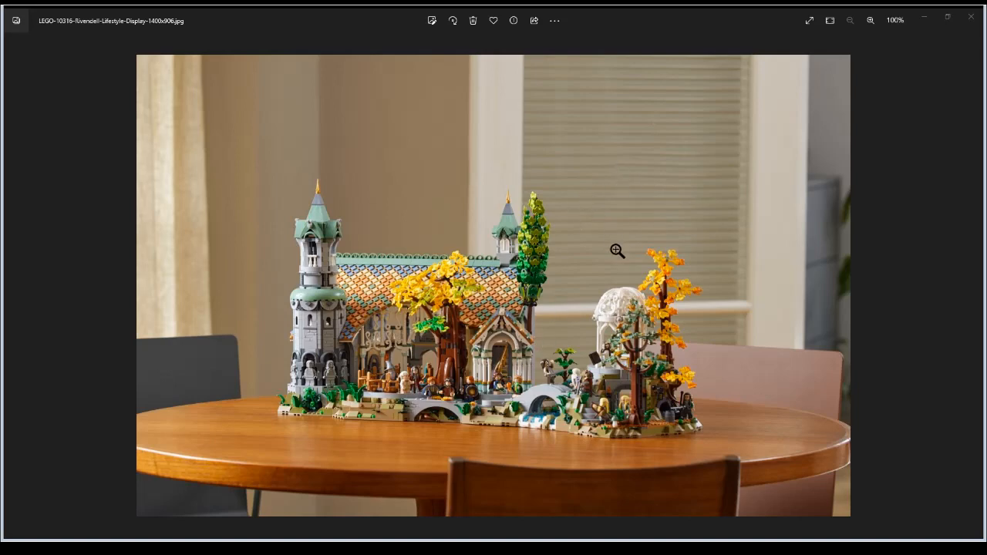
mouse_move(429, 426)
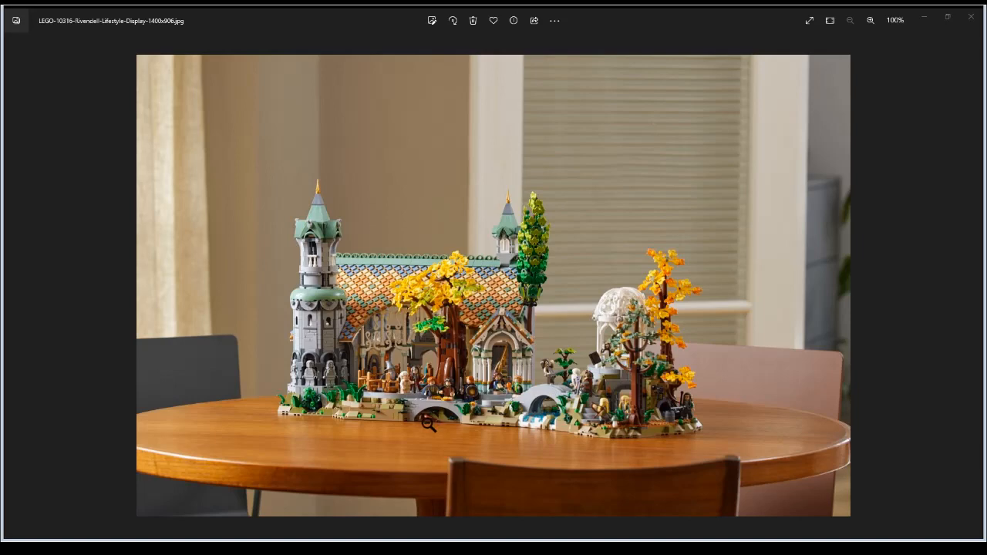
mouse_move(784, 320)
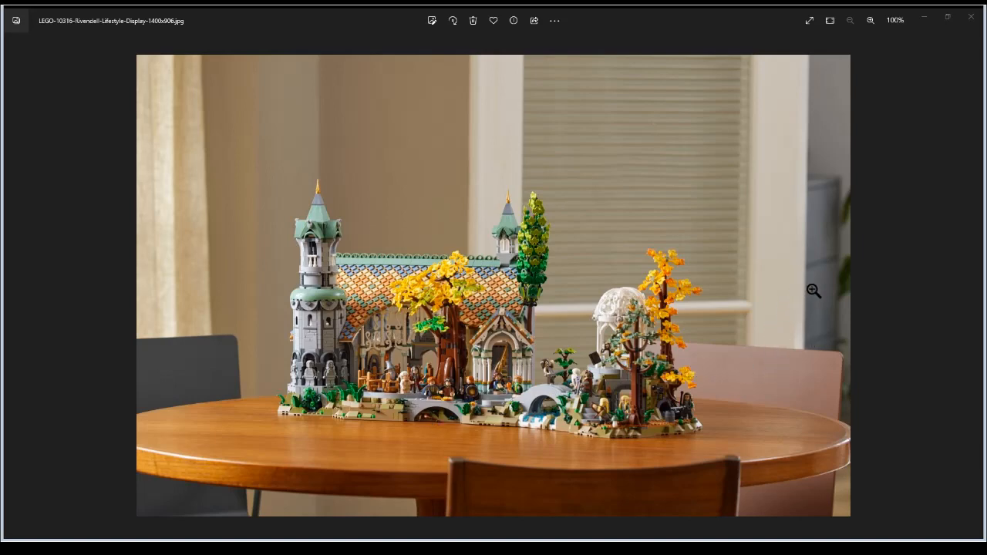
mouse_move(543, 424)
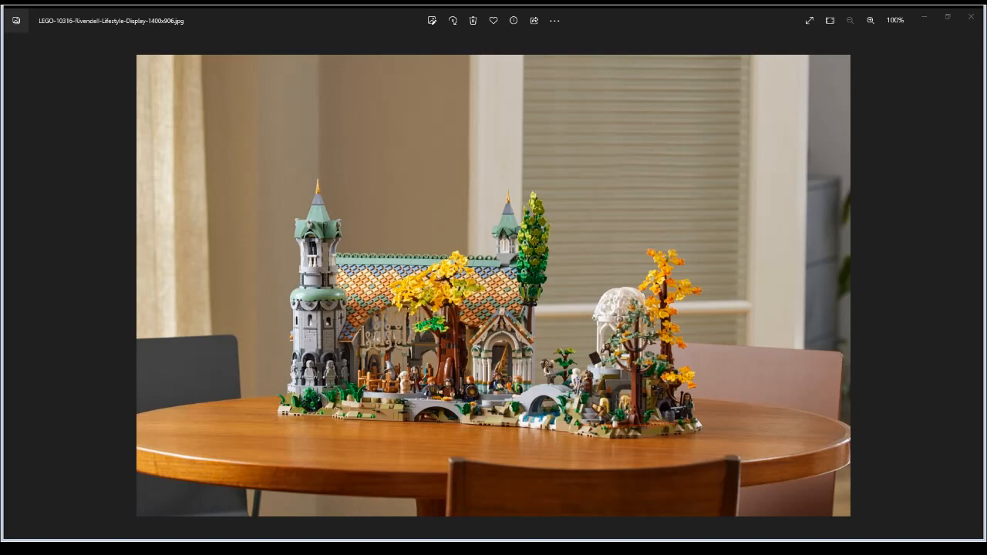
mouse_move(611, 438)
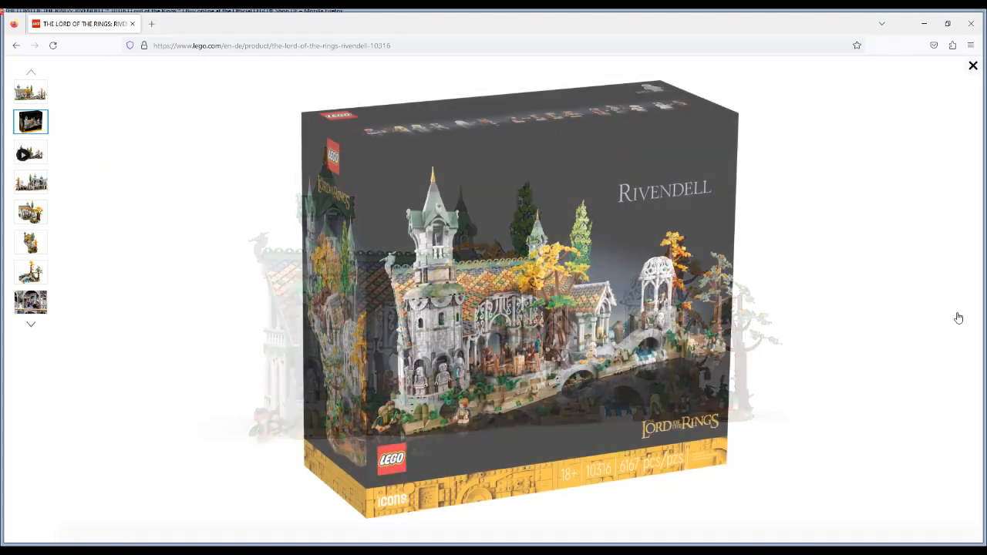
Step through the Rivendell gallery thumbnails to the waterfall and white bridge render
left_click(30, 182)
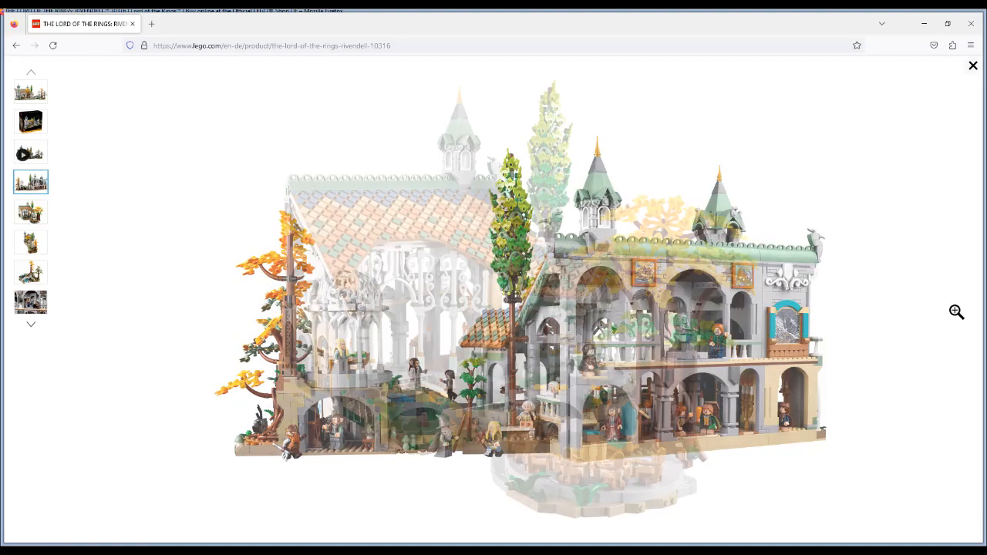
left_click(31, 213)
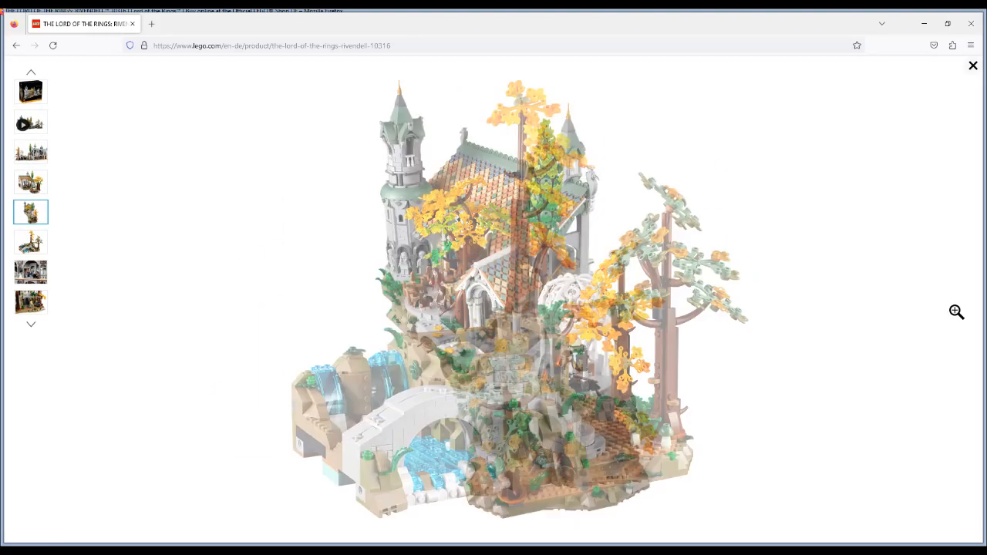